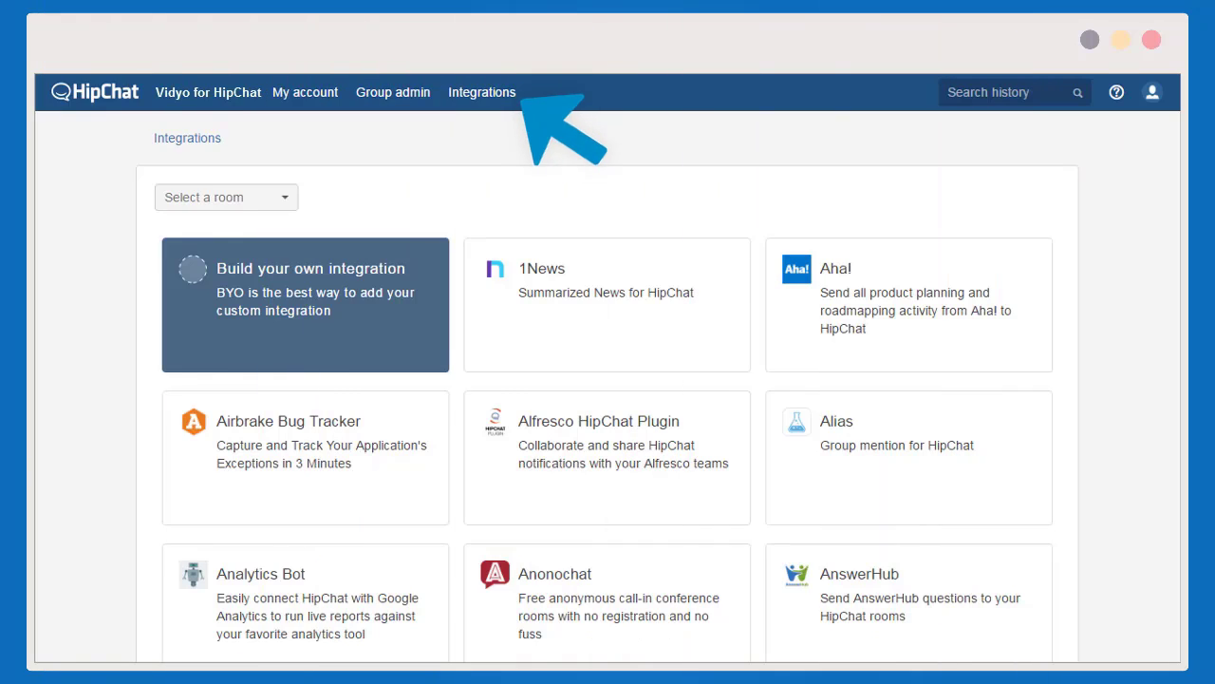
mouse_move(541, 123)
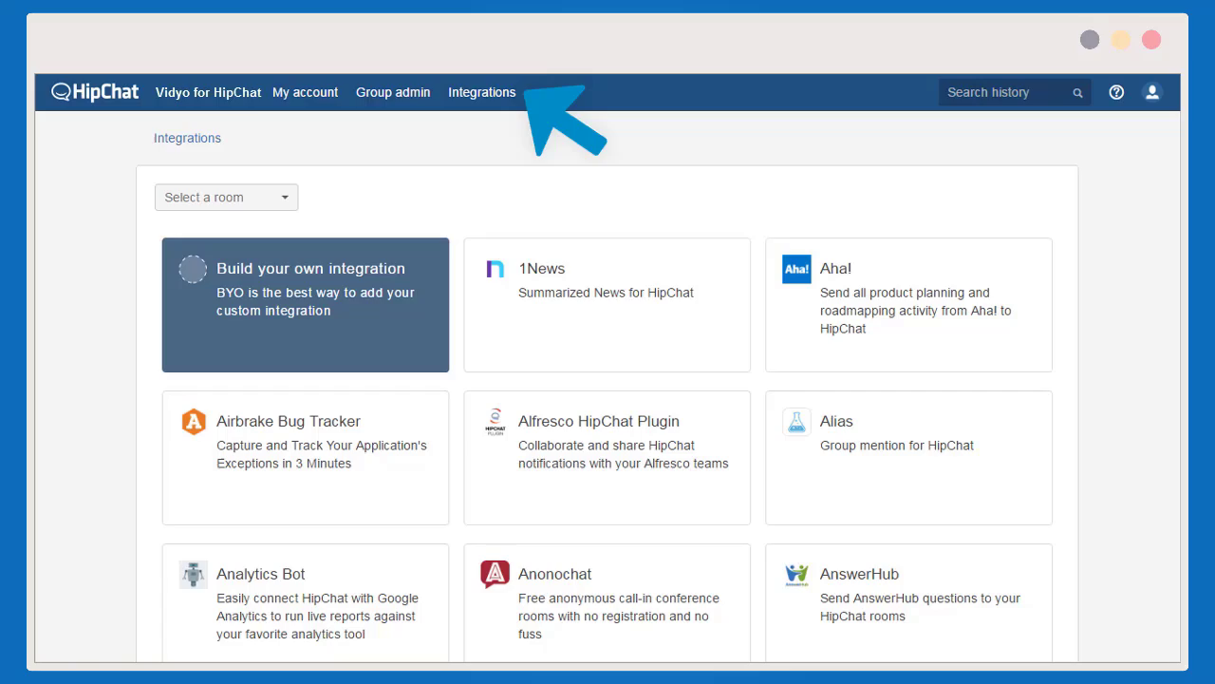
Authenticate Vidyo with the 'admin' account, then draft 'Simply type /vidyo' in the Learn to use Vidyo room.
scroll("down", 3)
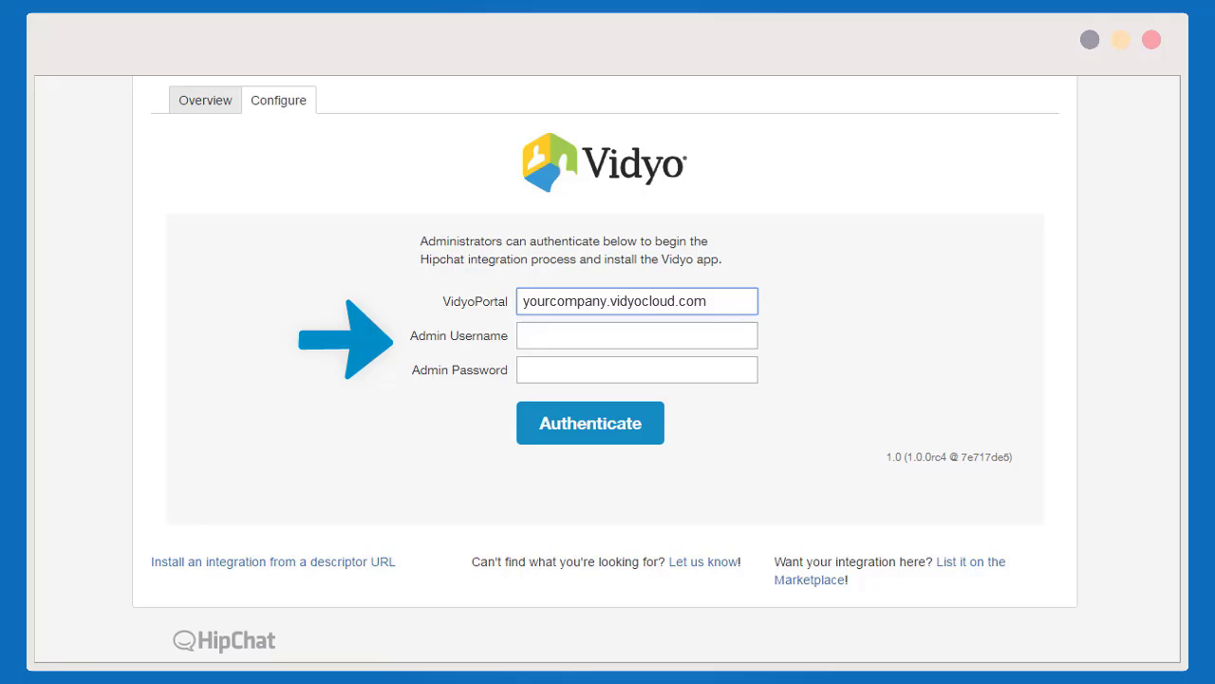
left_click(636, 334)
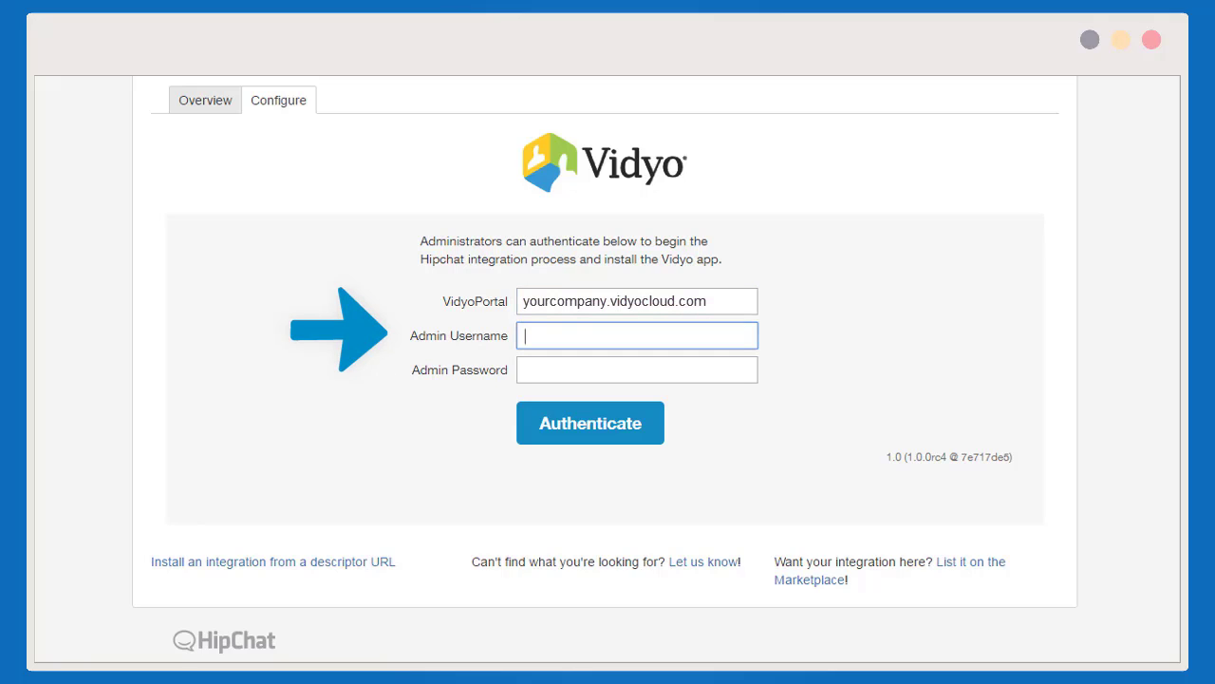
type("admin")
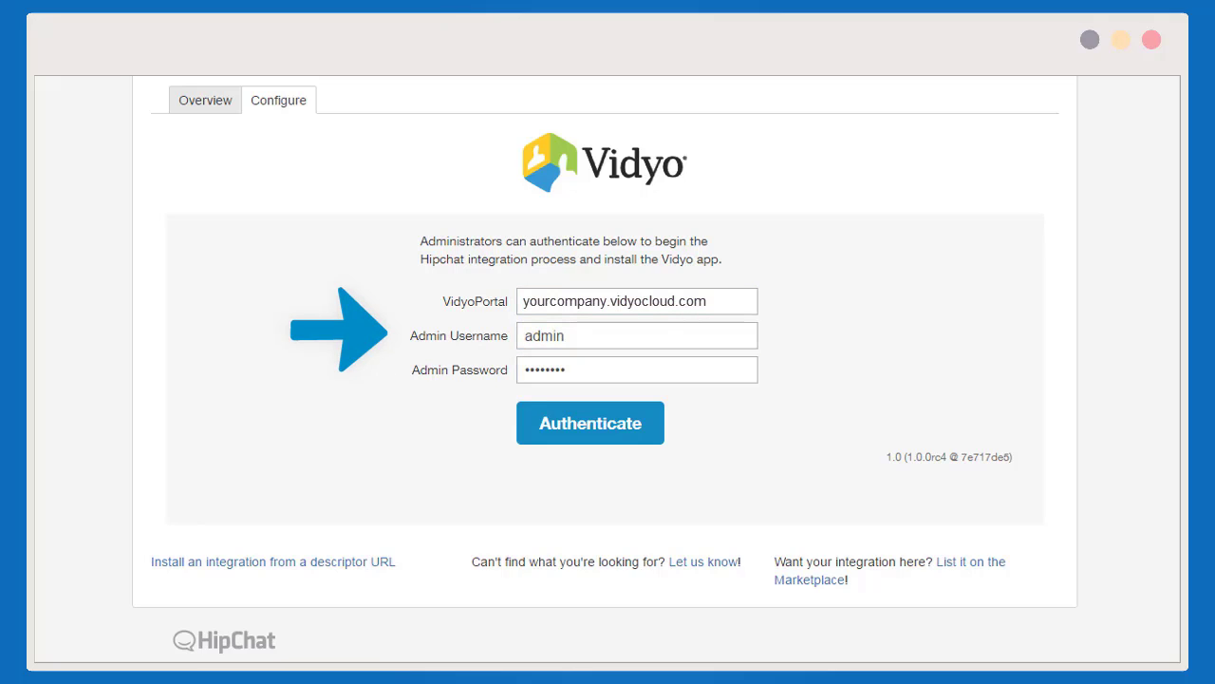
left_click(588, 422)
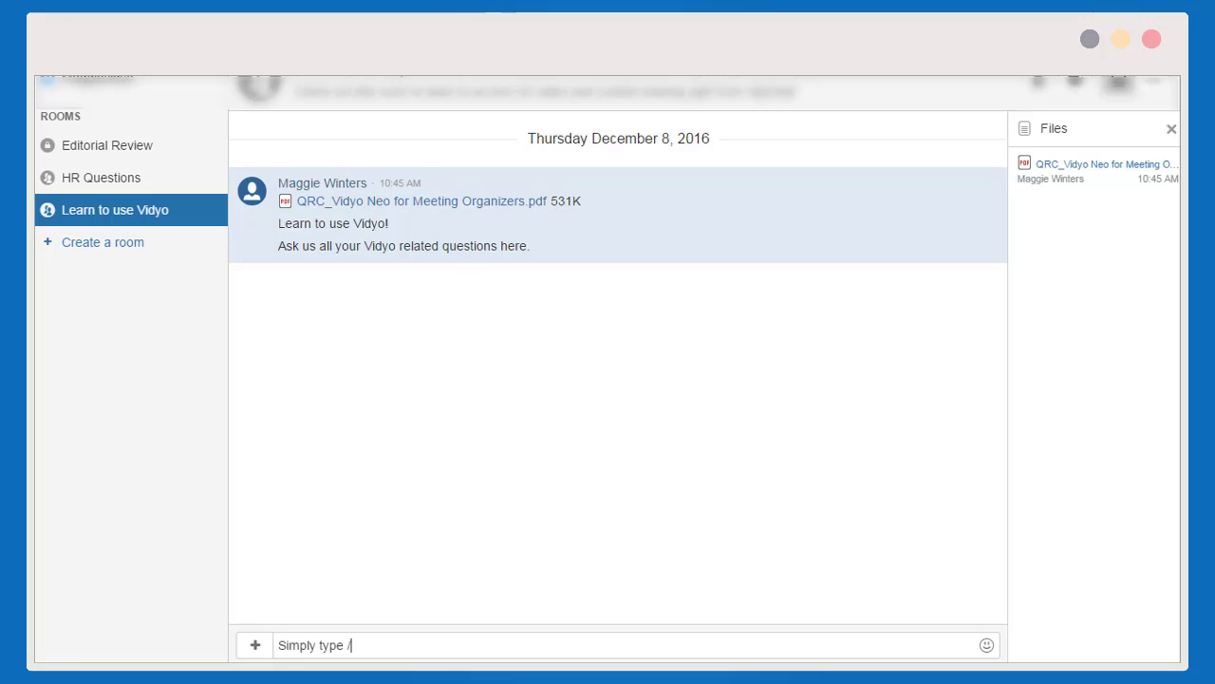
type("vidyo")
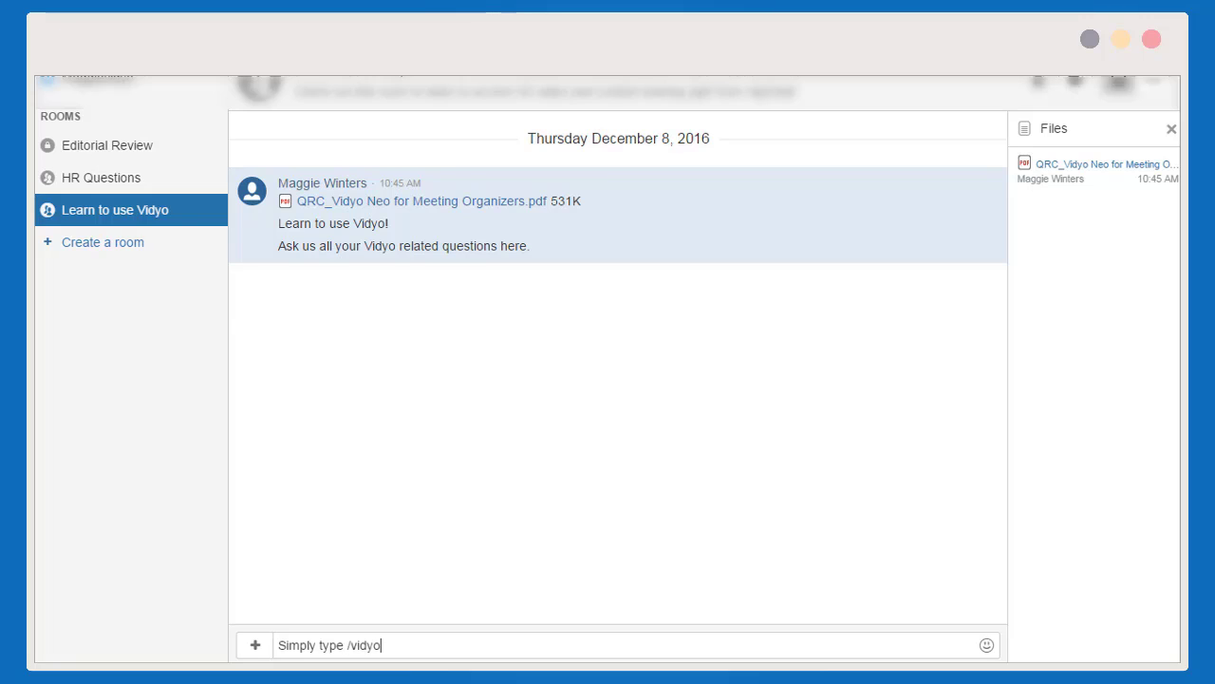